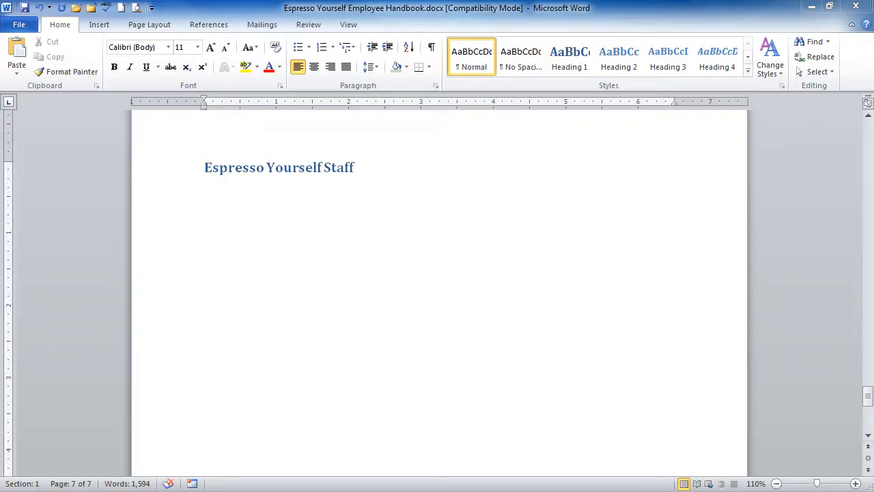
# Step: Place the insertion point on the blank line below the heading and show Insert options
pyautogui.click(205, 210)
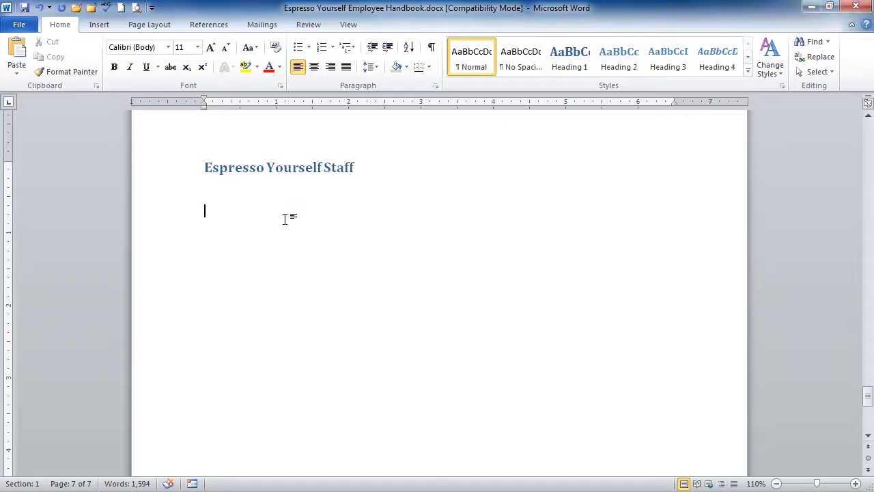
pyautogui.moveTo(366, 232)
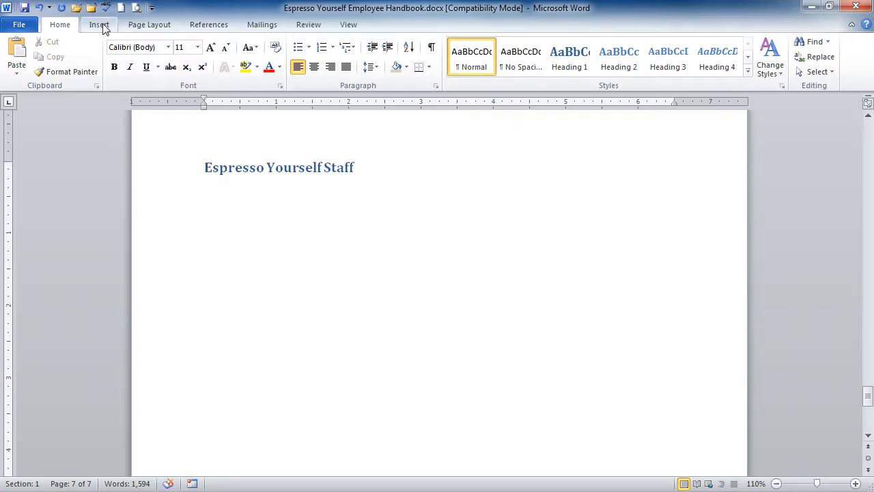
pyautogui.click(98, 24)
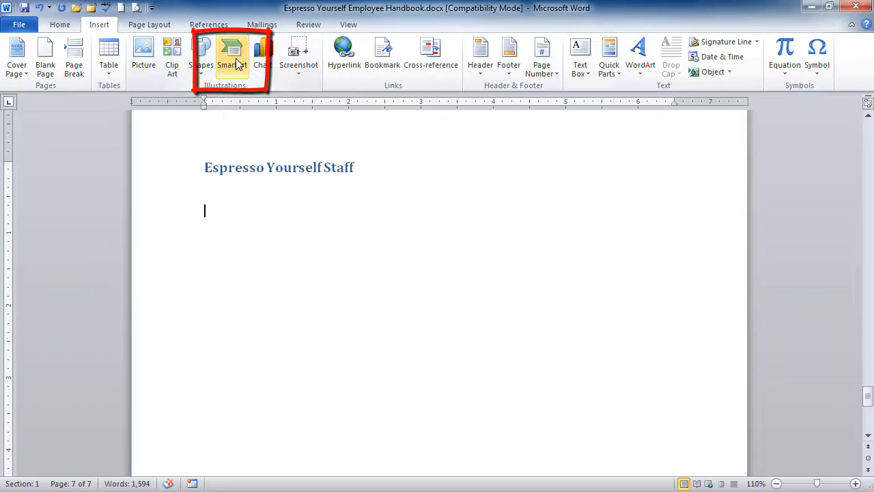
# Step: Browse the SmartArt gallery categories: Process, Hierarchy, Relationship, Matrix and List
pyautogui.click(231, 55)
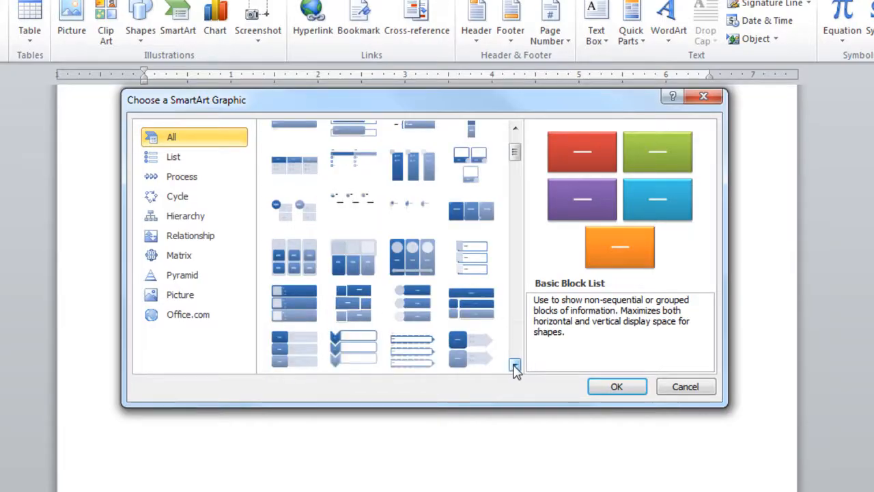
pyautogui.click(174, 155)
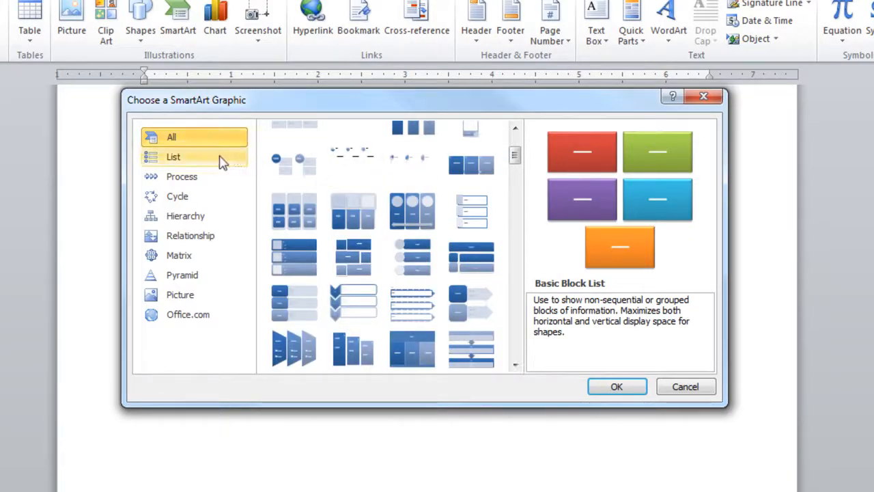
pyautogui.moveTo(216, 161)
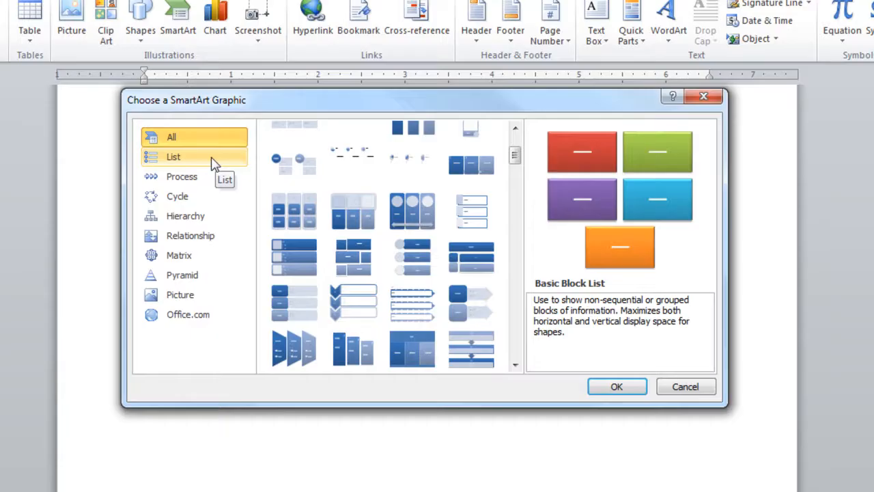
pyautogui.click(173, 156)
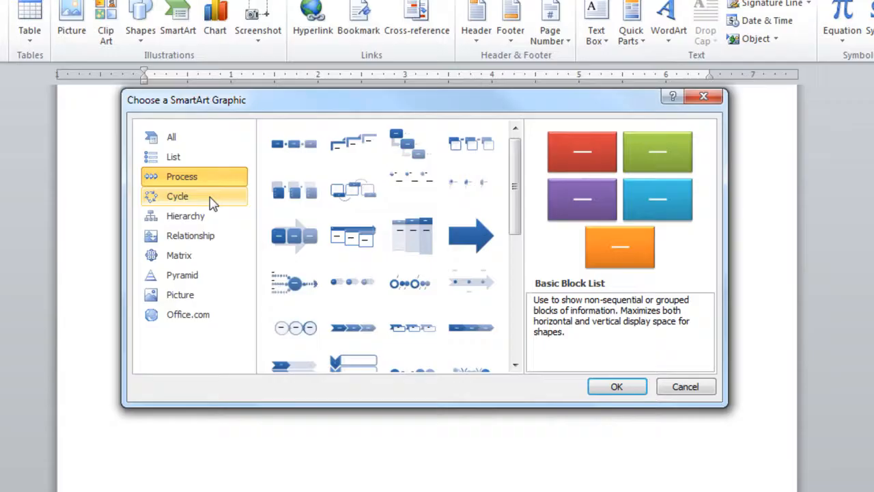
pyautogui.click(185, 216)
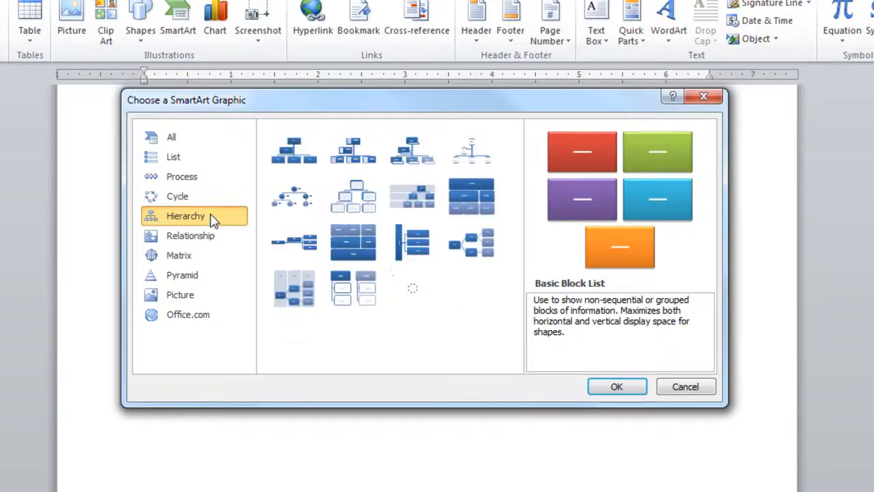
pyautogui.click(191, 235)
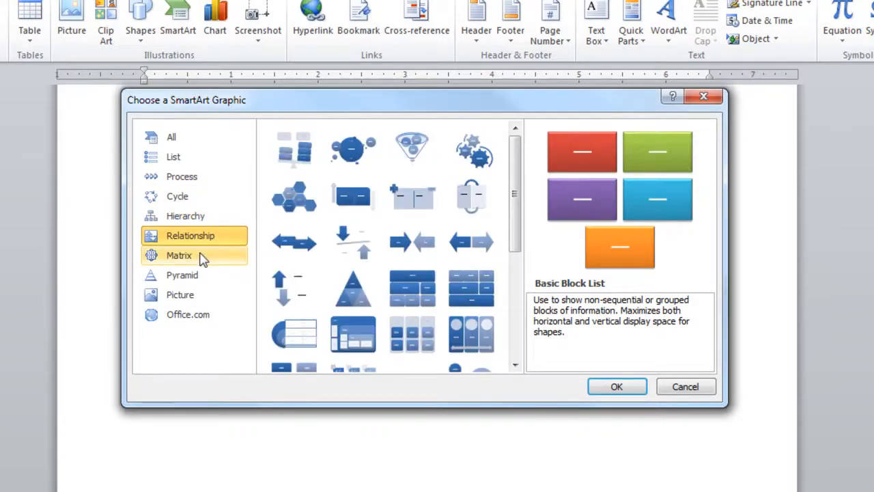
pyautogui.click(178, 255)
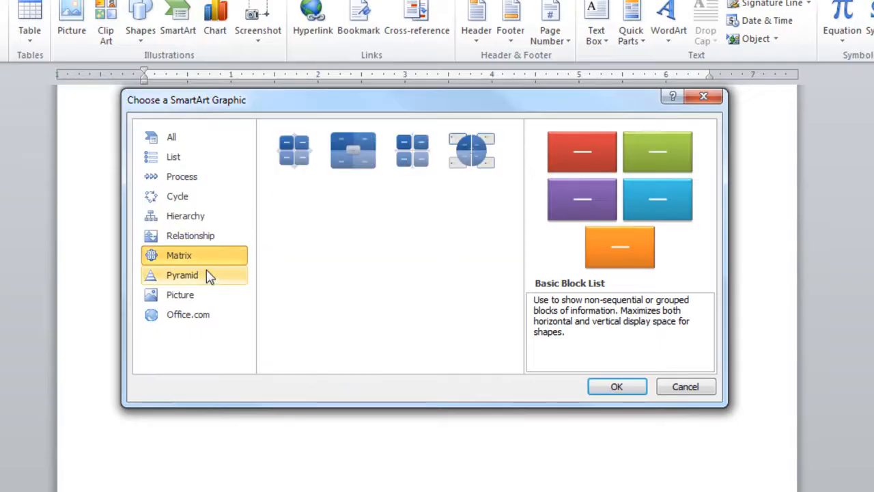
pyautogui.click(182, 274)
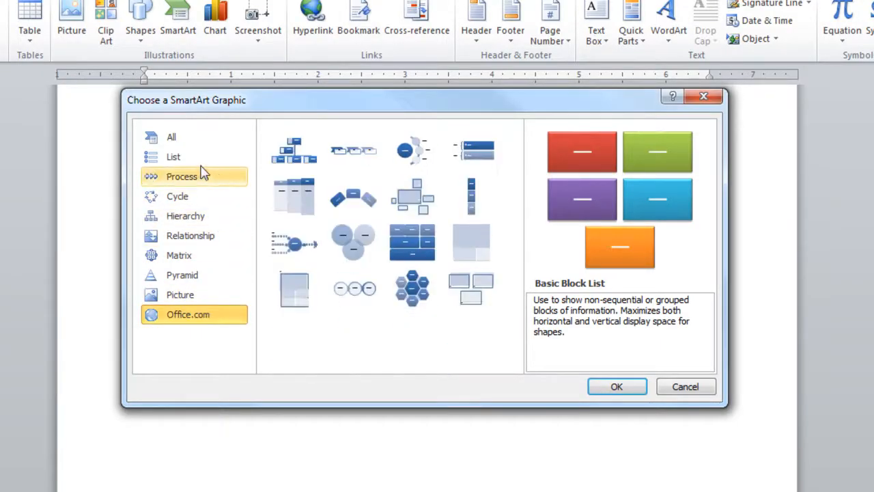
pyautogui.click(173, 156)
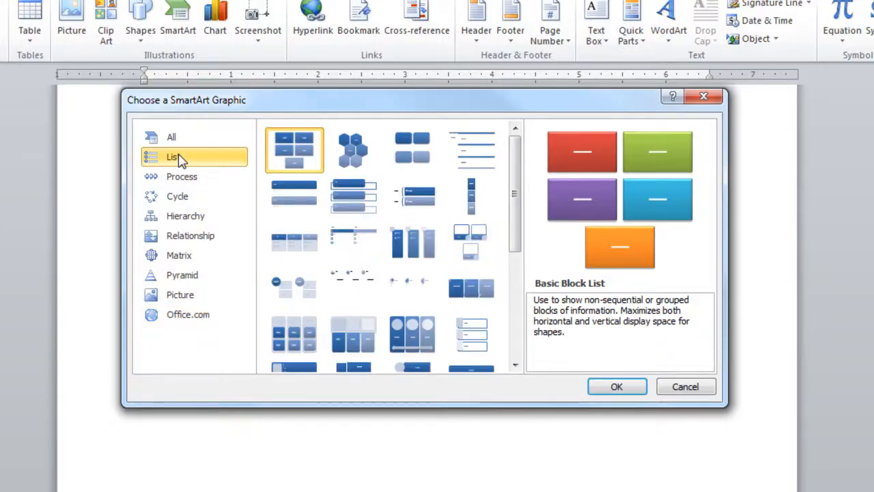
pyautogui.moveTo(354, 149)
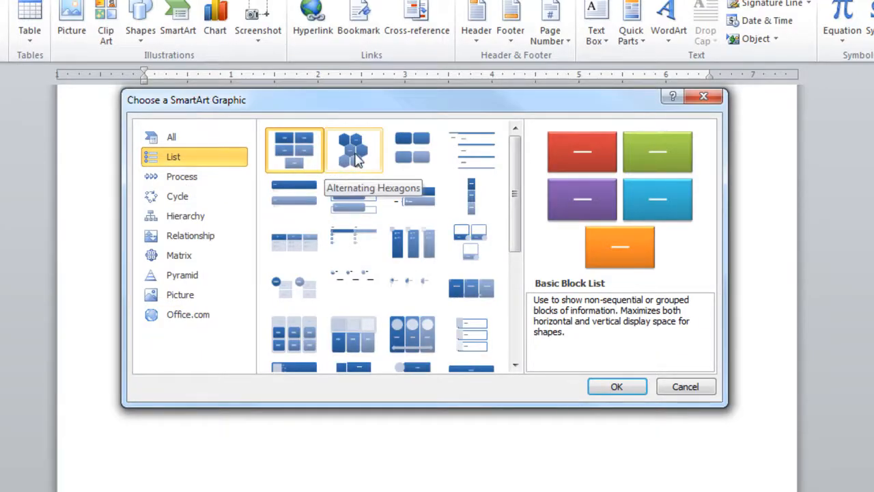
# Step: Preview the Alternating Hexagons, Picture Accent List and Grouped List layouts
pyautogui.click(353, 149)
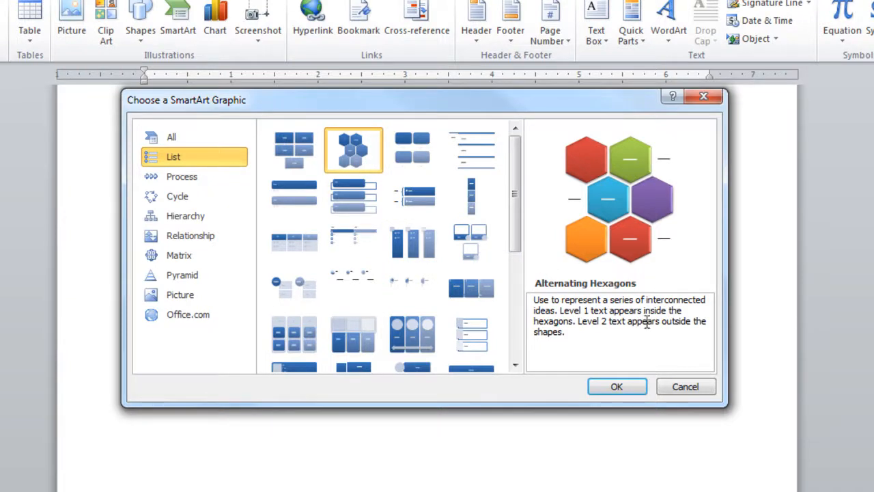
pyautogui.moveTo(648, 321)
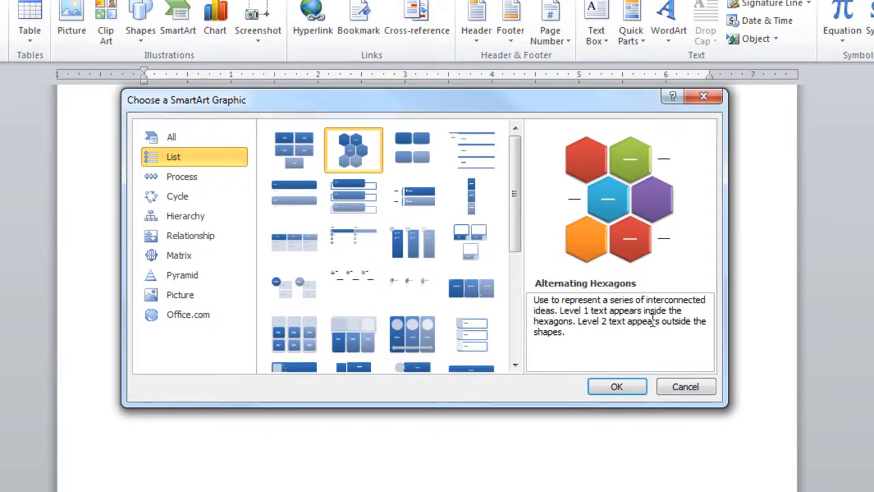
pyautogui.moveTo(413, 241)
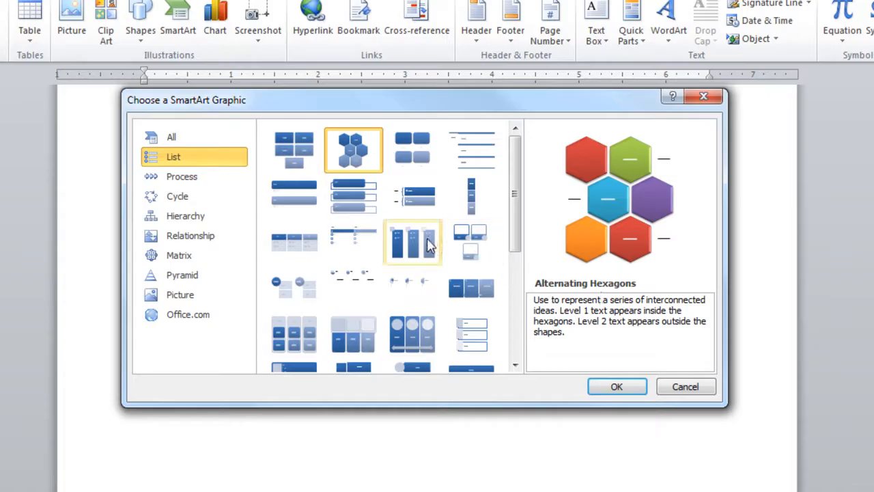
pyautogui.click(412, 242)
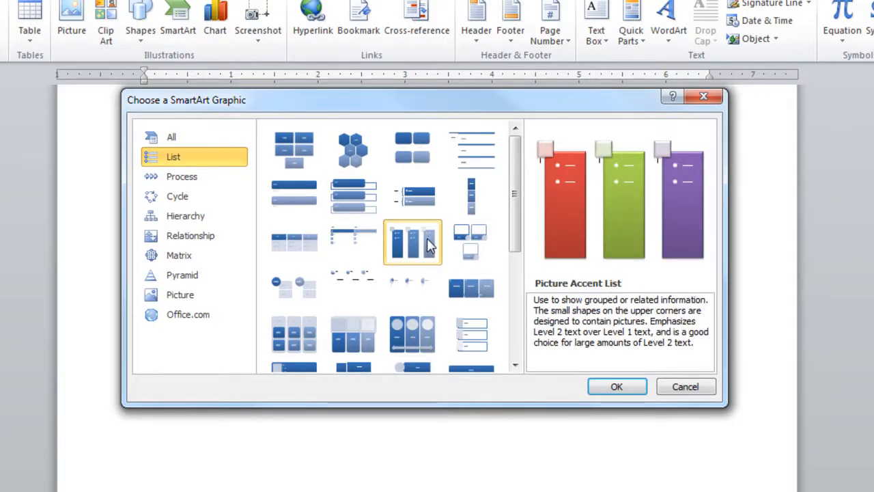
pyautogui.moveTo(352, 287)
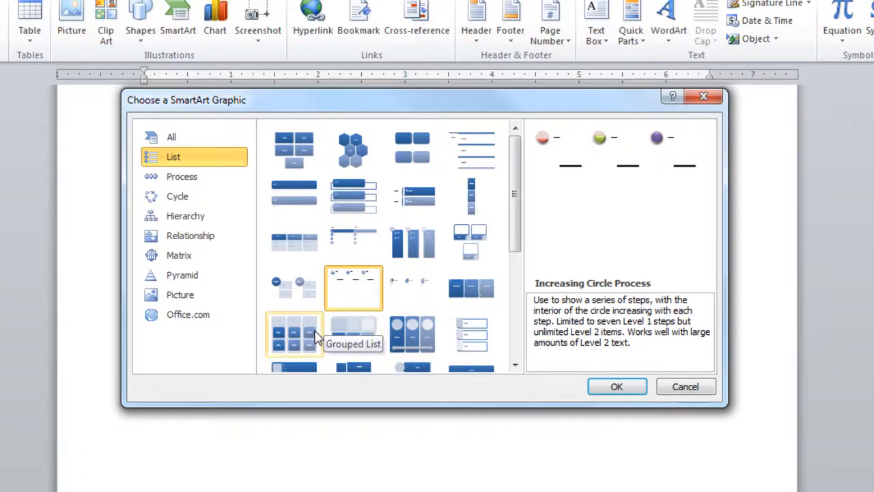
pyautogui.click(295, 333)
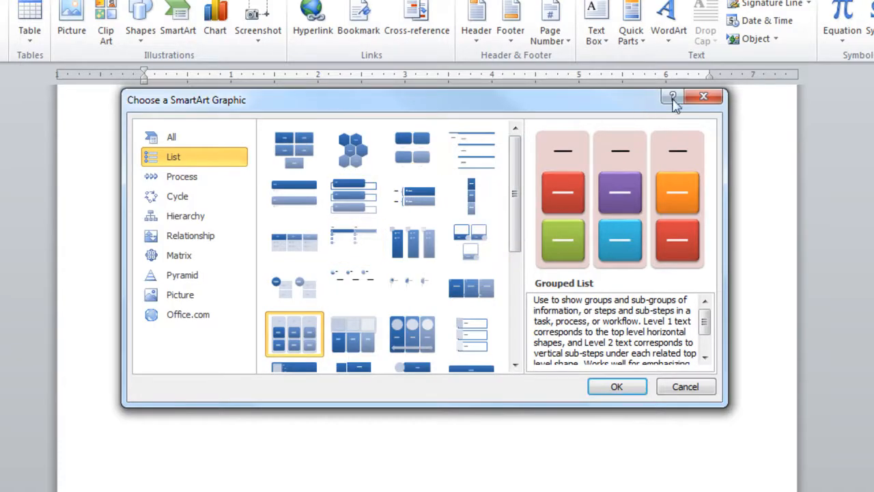
pyautogui.moveTo(672, 96)
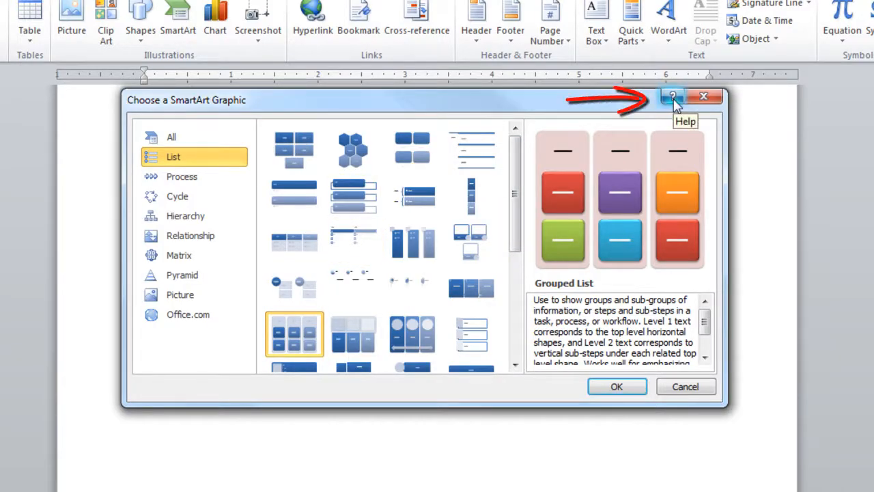
# Step: Read the 'Choose a SmartArt graphic' help article through the Process layouts section
pyautogui.click(672, 96)
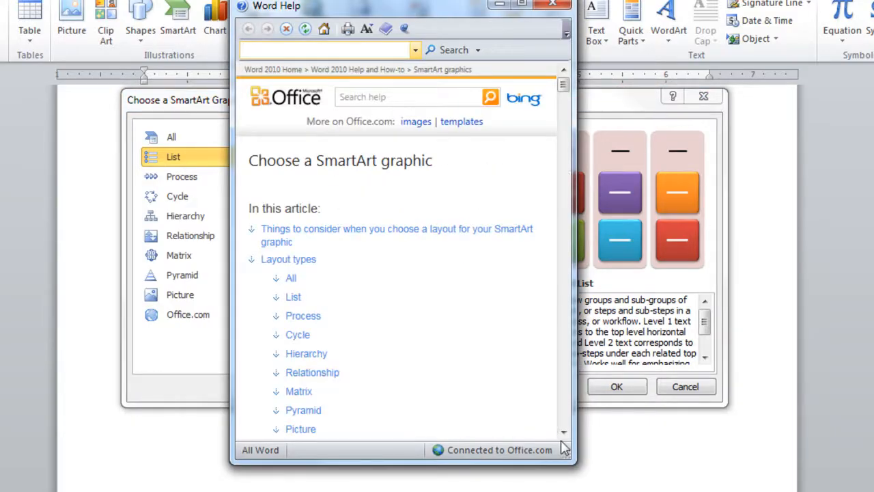
pyautogui.scroll(-3)
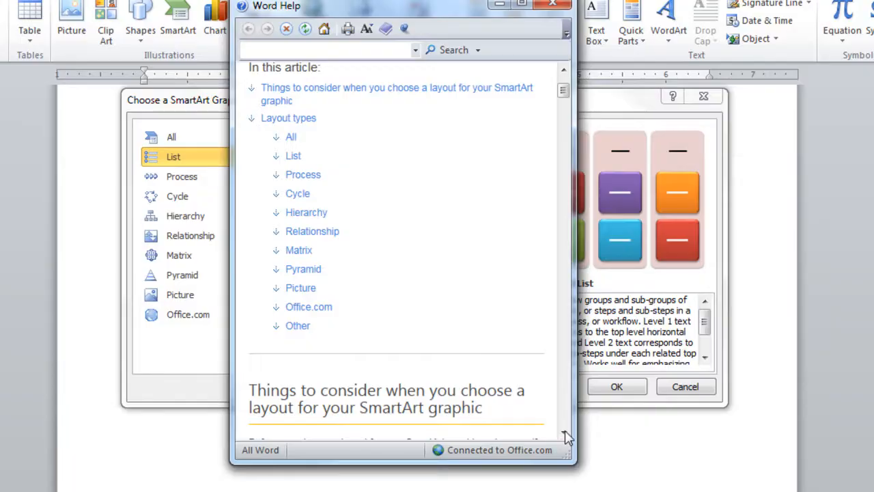
pyautogui.moveTo(303, 175)
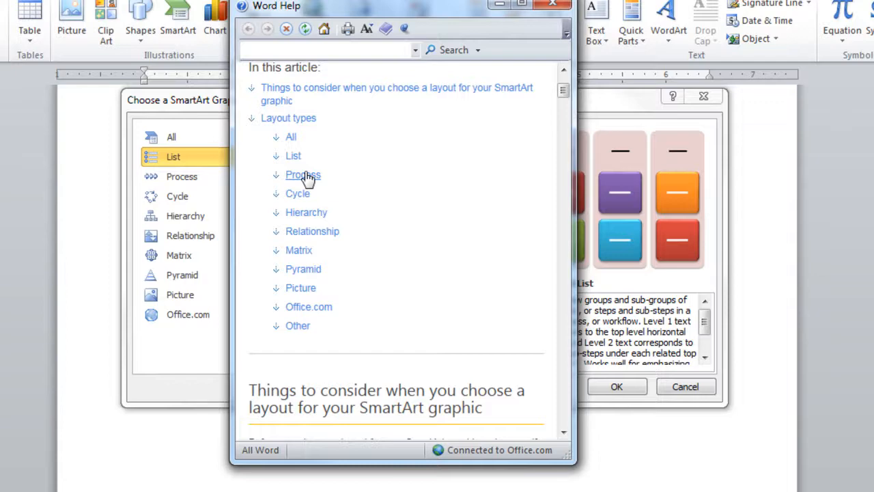
pyautogui.click(304, 175)
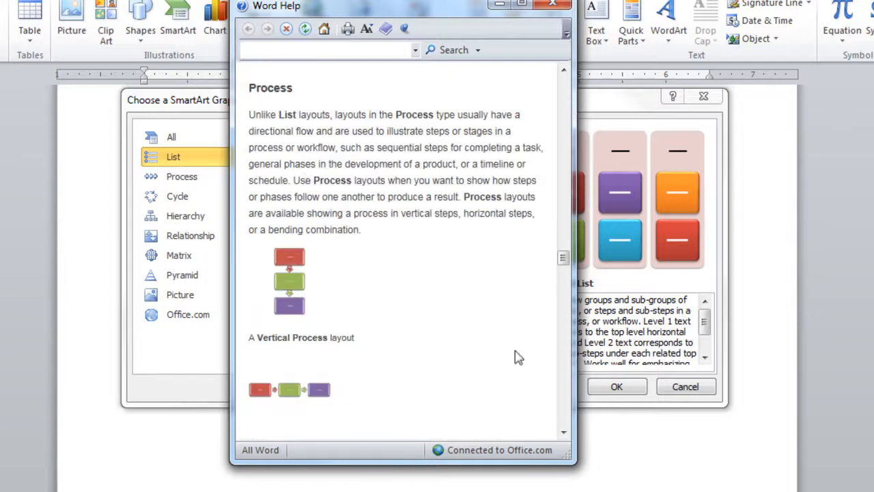
pyautogui.scroll(-3)
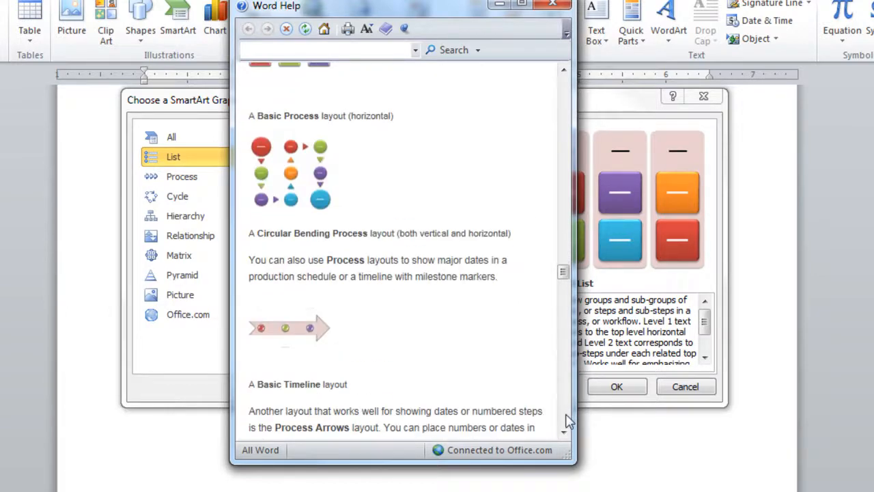
pyautogui.scroll(-3)
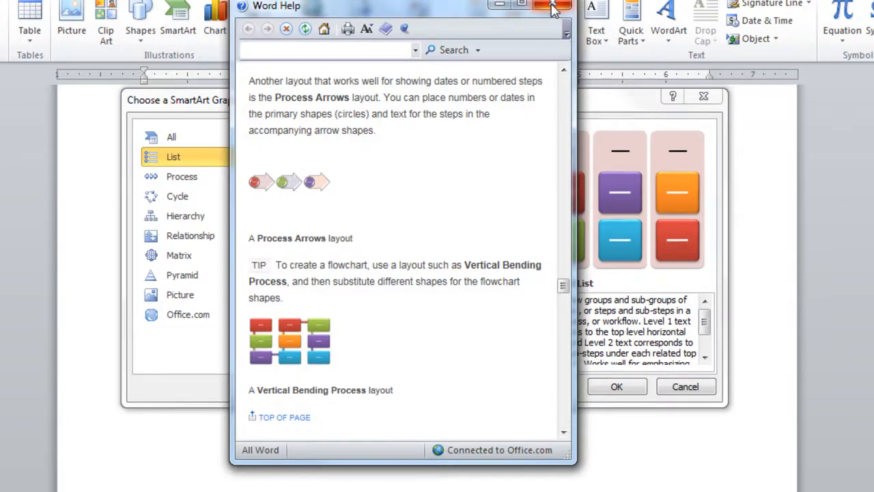
# Step: Close the help and preview the Organization Chart layout under Hierarchy
pyautogui.click(553, 5)
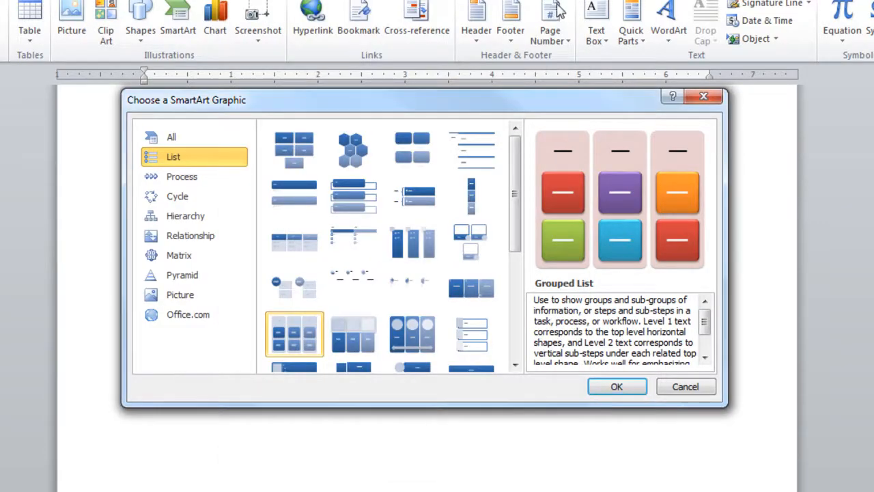
pyautogui.moveTo(186, 216)
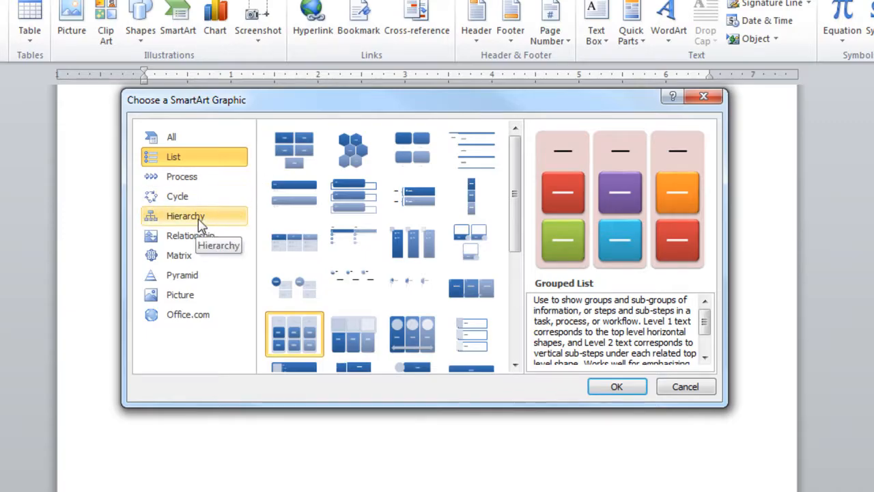
pyautogui.click(186, 216)
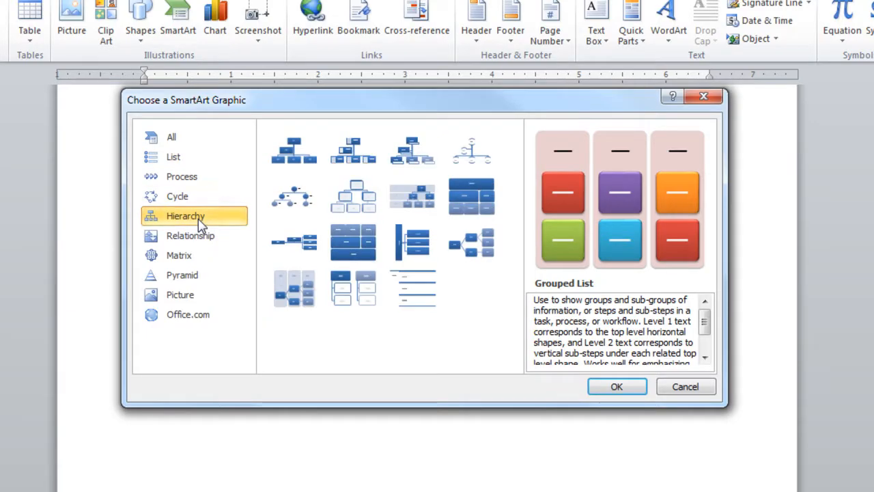
pyautogui.click(293, 148)
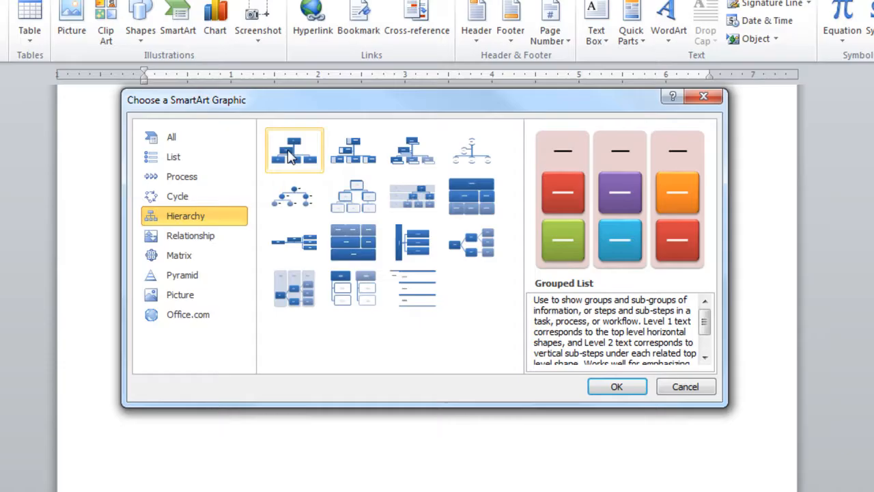
pyautogui.click(293, 149)
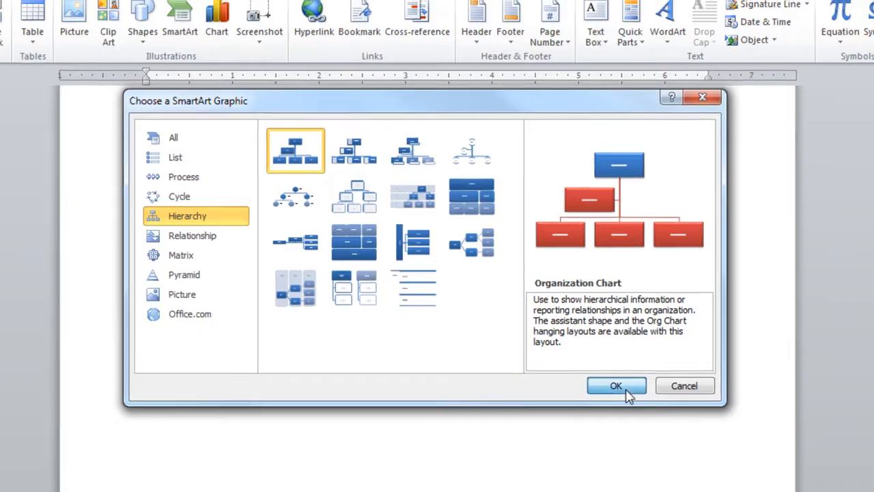
# Step: Insert the chart and fill the President, Assistant (John) and first bottom-row boxes
pyautogui.click(616, 385)
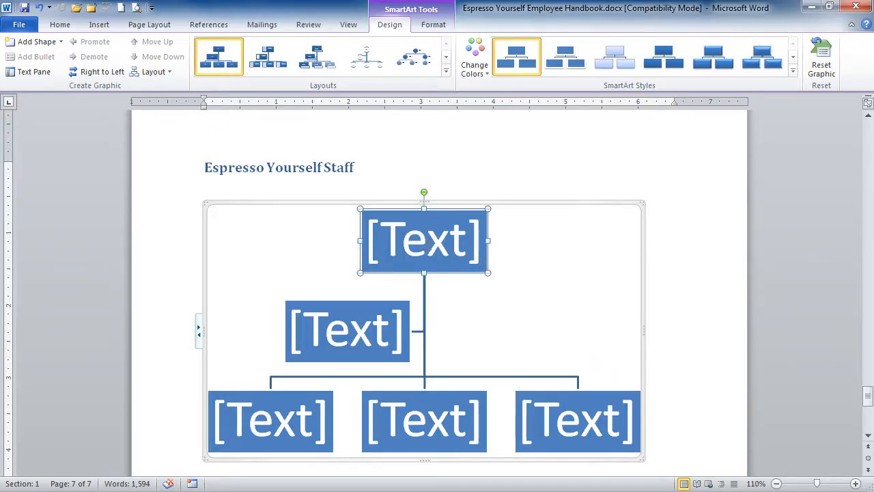
pyautogui.click(424, 239)
pyautogui.write('Michelle President')
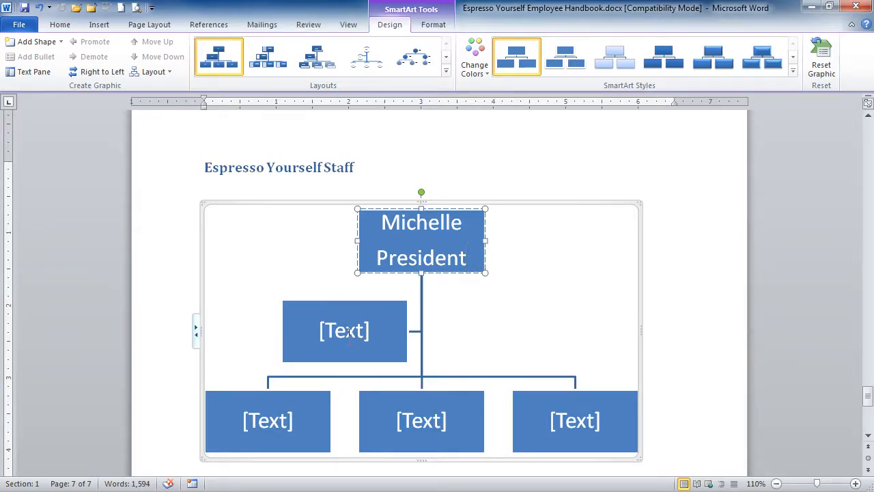
pyautogui.click(344, 332)
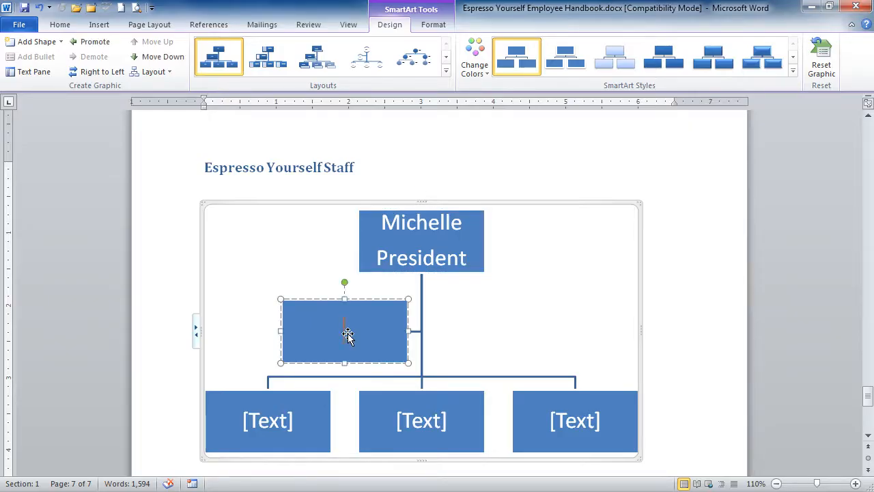
pyautogui.write('John')
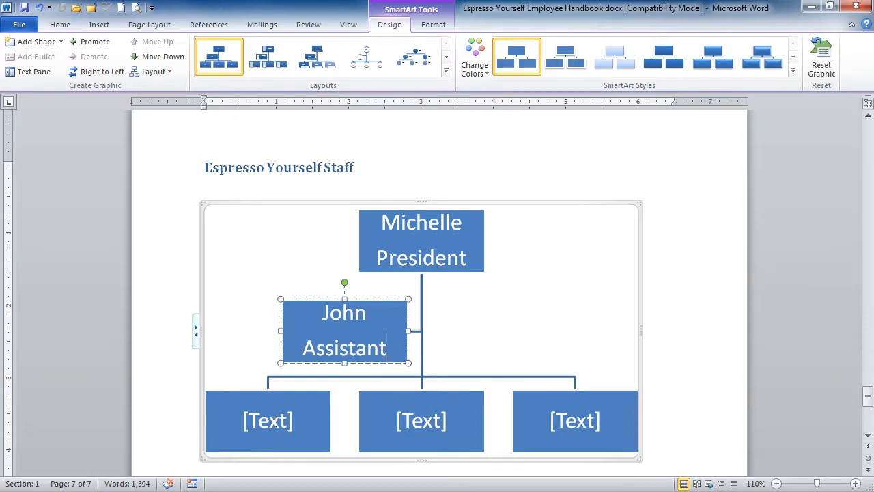
pyautogui.click(267, 421)
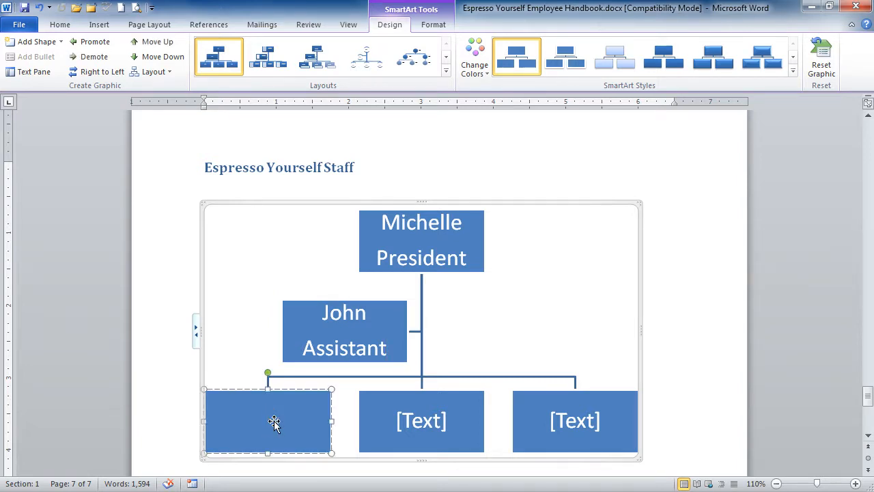
pyautogui.click(267, 421)
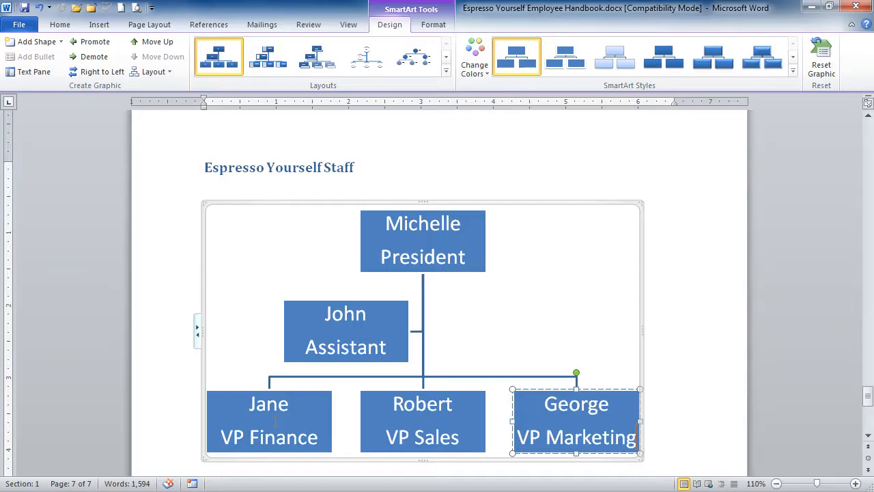
pyautogui.moveTo(164, 376)
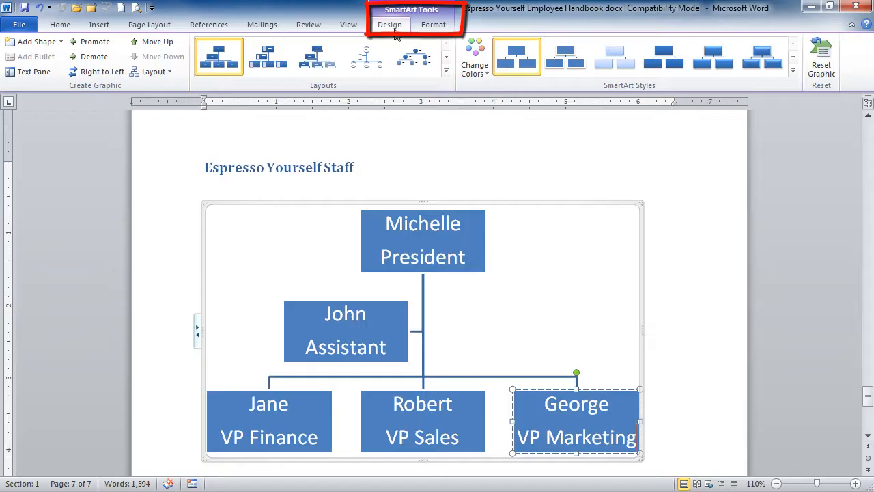
pyautogui.moveTo(444, 39)
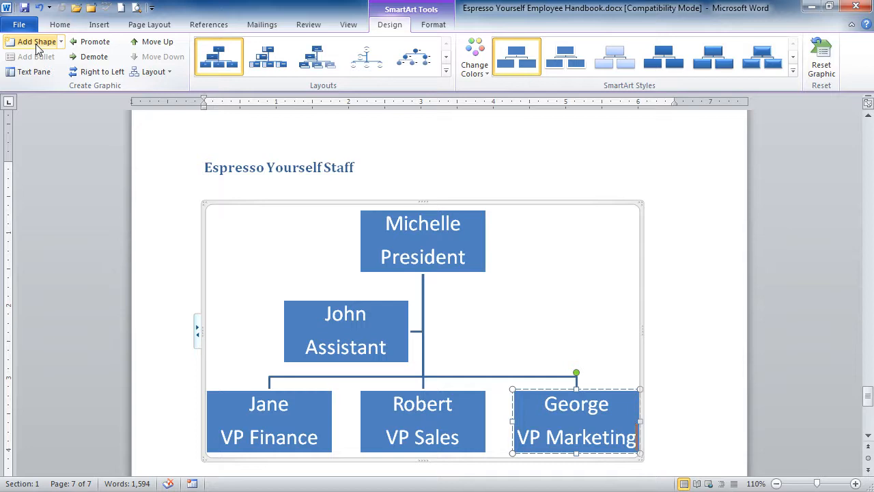
pyautogui.moveTo(35, 41)
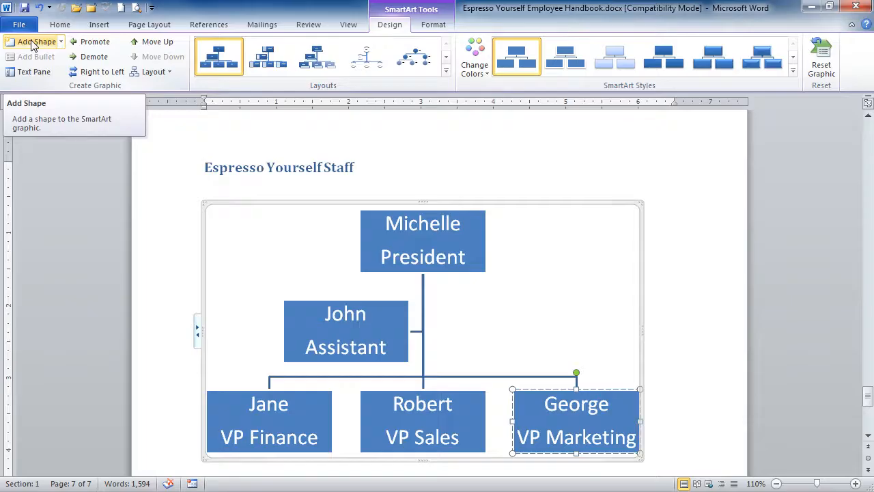
pyautogui.click(36, 41)
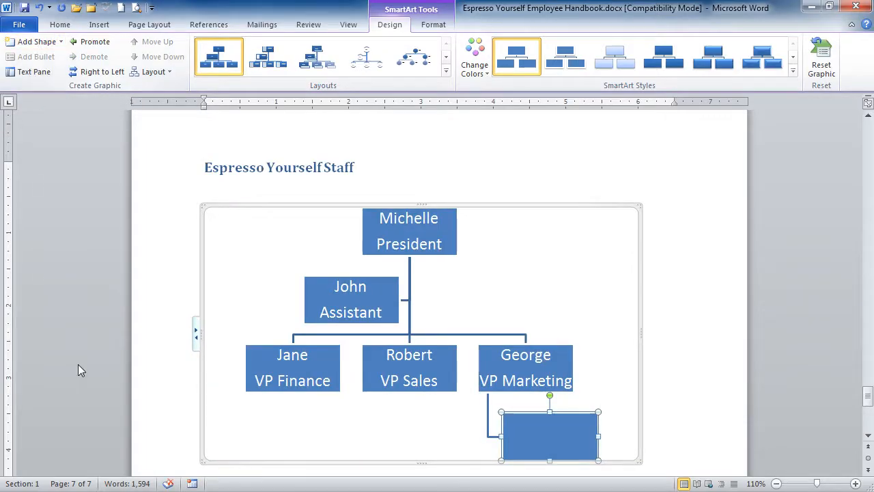
pyautogui.moveTo(518, 448)
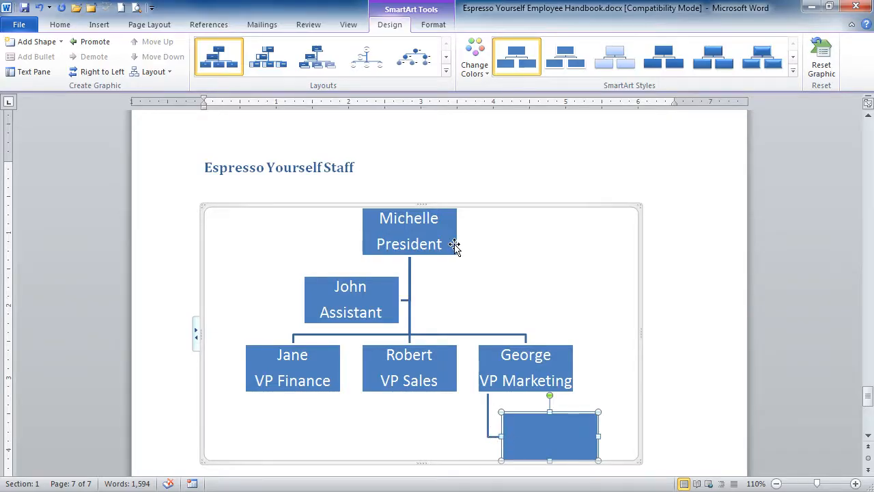
pyautogui.moveTo(592, 343)
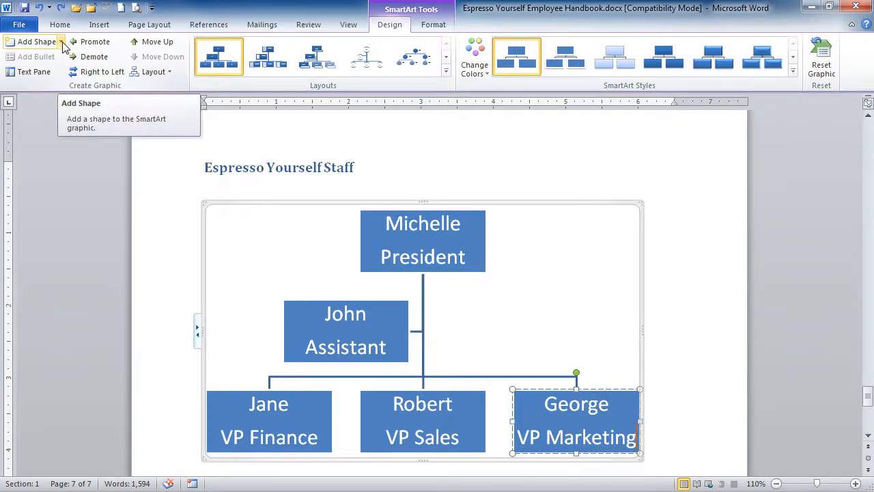
# Step: Add a box after VP Marketing for Mary, VP Production, then select the VP Finance box
pyautogui.click(62, 41)
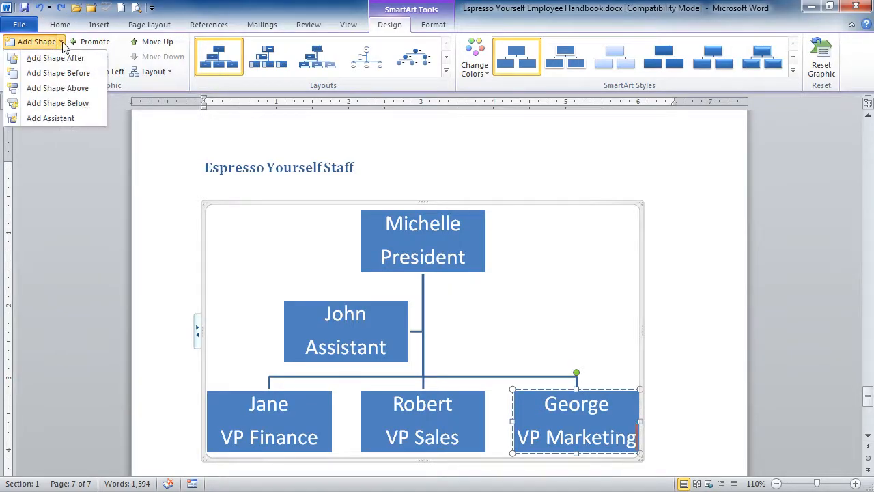
pyautogui.moveTo(54, 57)
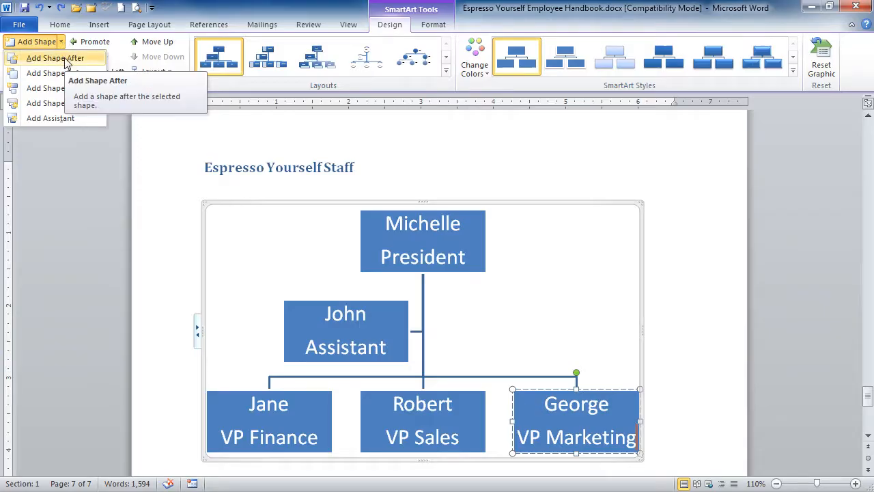
pyautogui.click(55, 57)
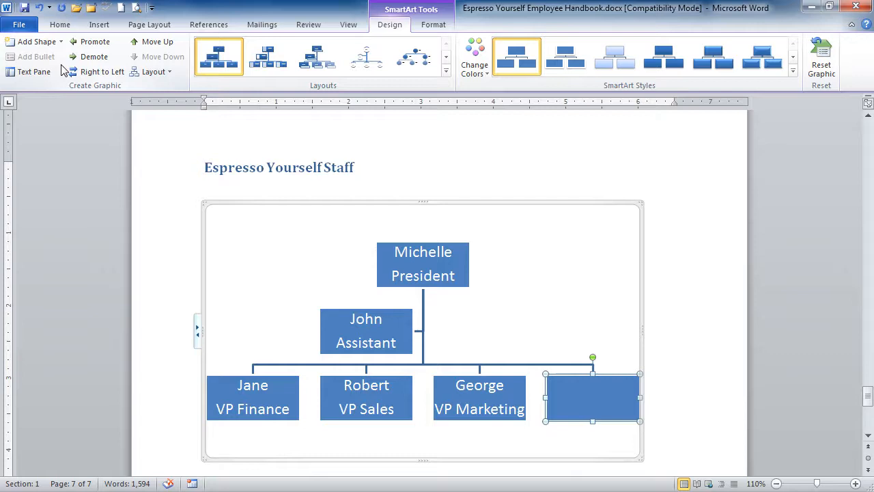
pyautogui.moveTo(456, 264)
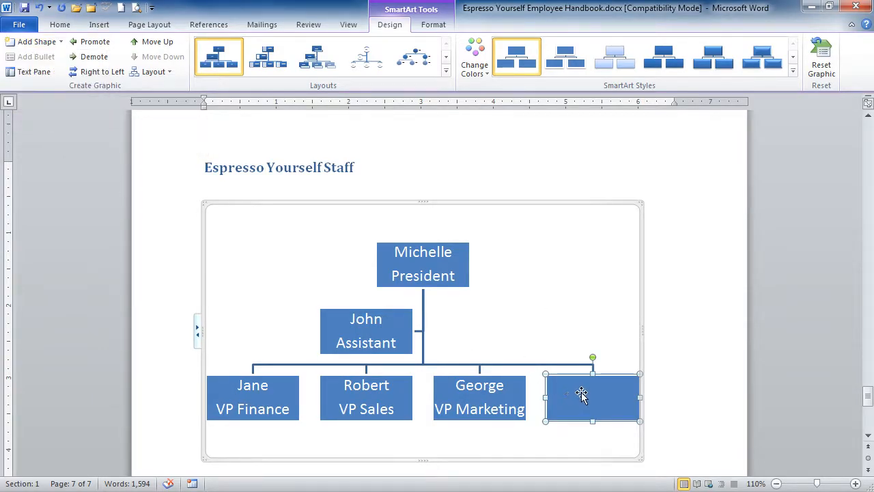
pyautogui.write('Mary')
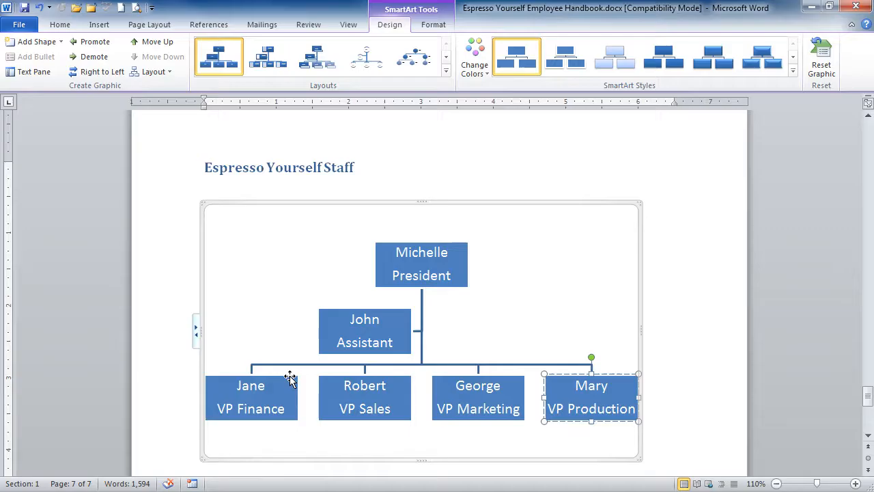
pyautogui.click(251, 396)
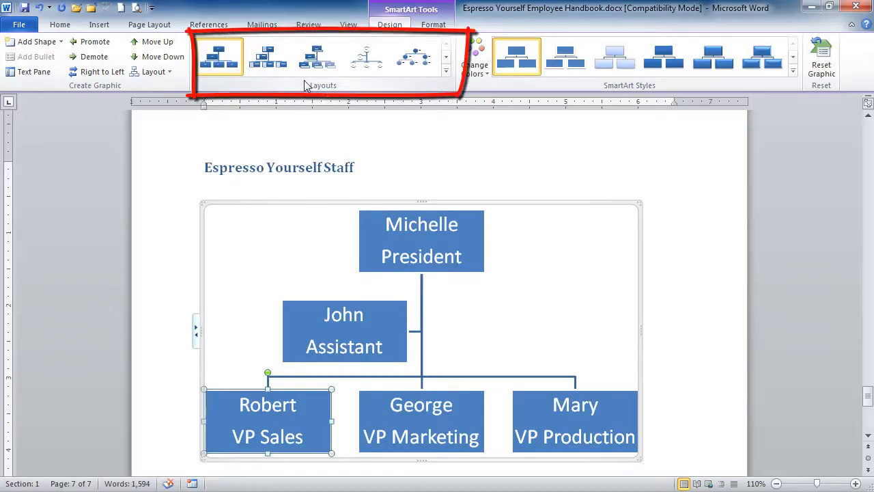
# Step: Preview Picture Organization Chart, arc, Horizontal Hierarchy and Lined List layouts from the Layouts gallery
pyautogui.click(267, 56)
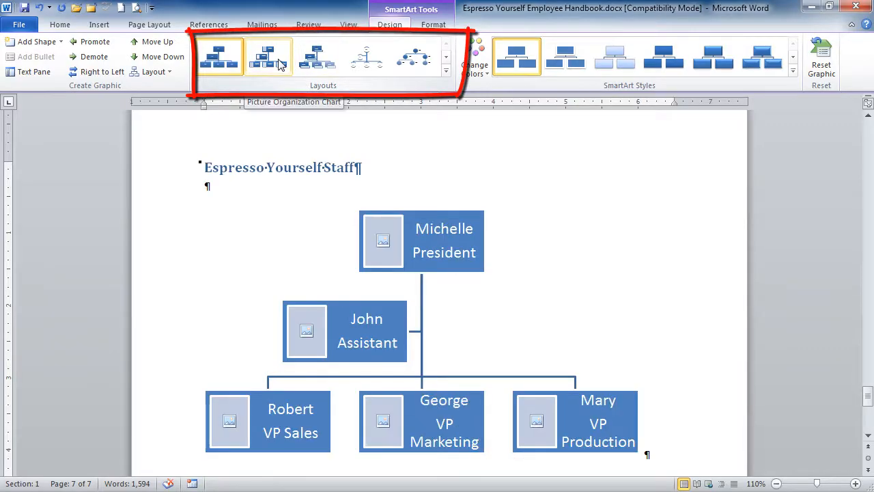
pyautogui.click(366, 55)
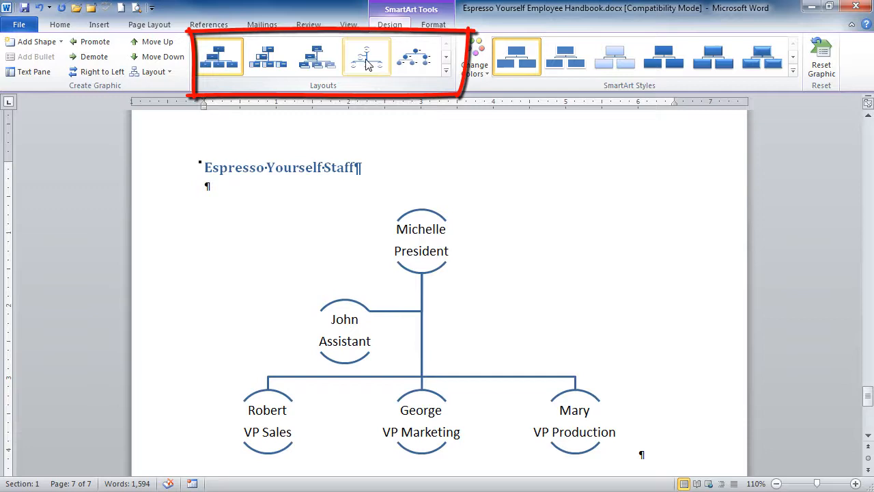
pyautogui.click(218, 57)
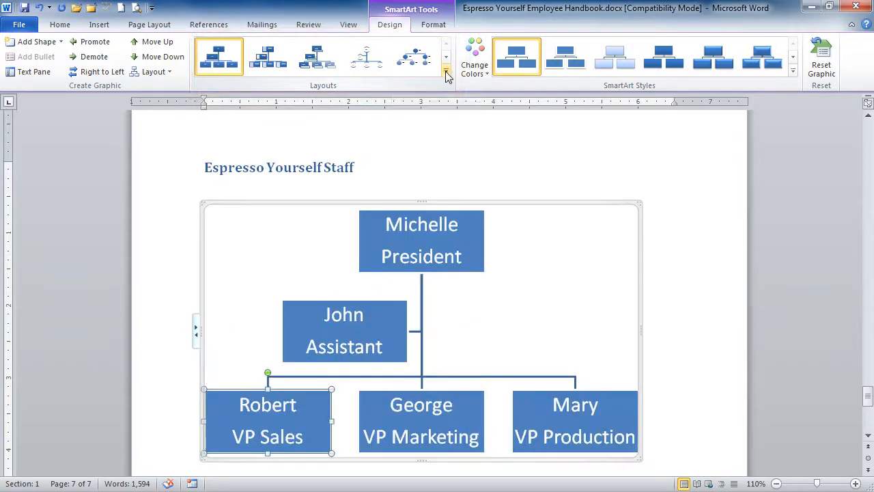
pyautogui.click(446, 74)
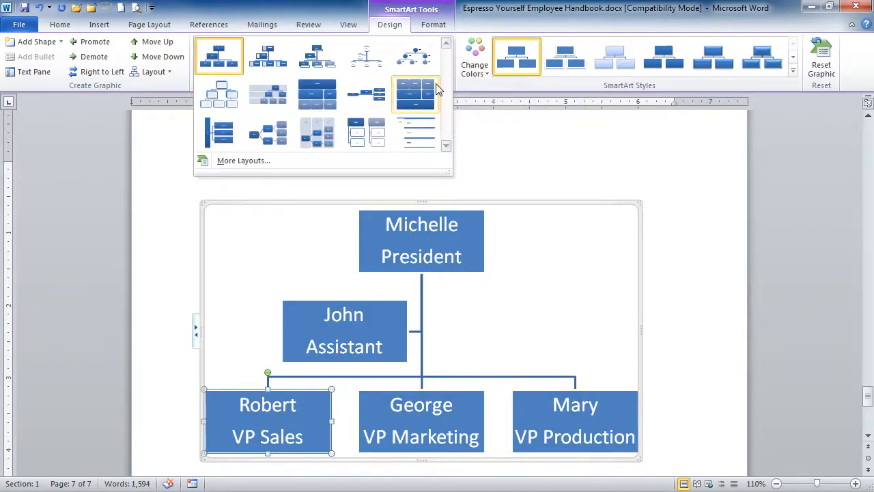
pyautogui.click(366, 94)
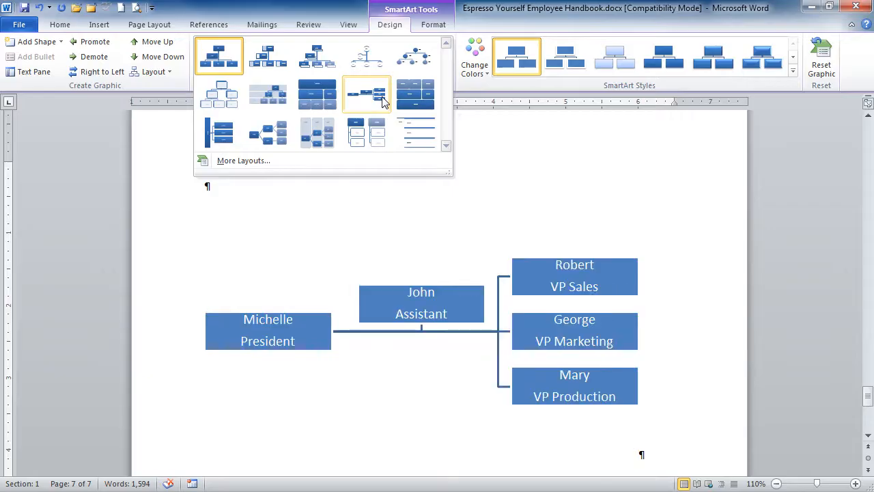
pyautogui.click(415, 131)
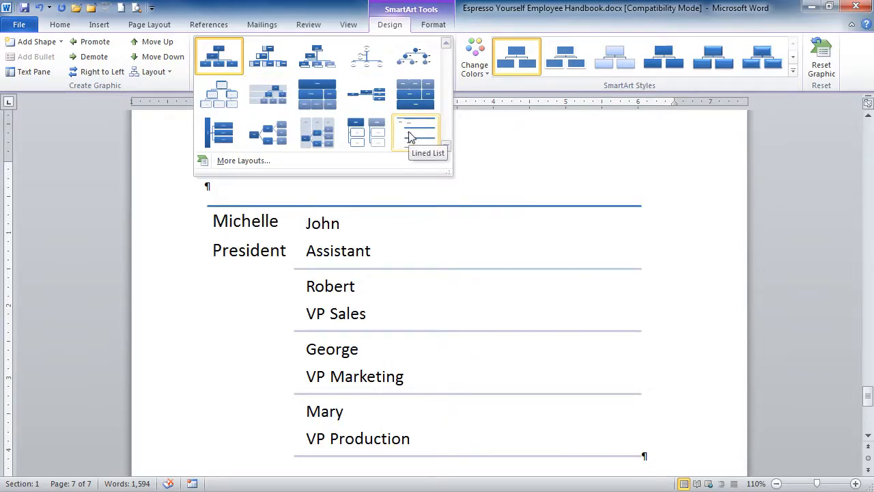
pyautogui.click(219, 56)
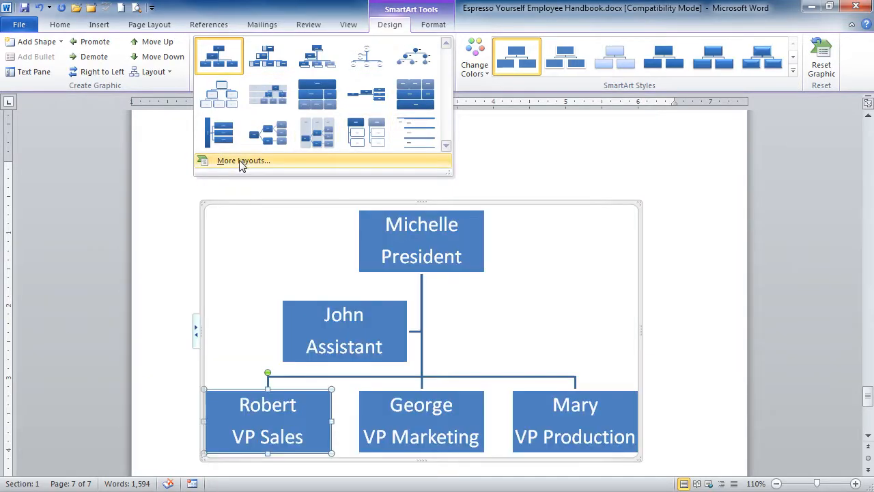
# Step: Apply the Hierarchy layout from More Layouts so the four staff boxes sit in one row
pyautogui.click(243, 160)
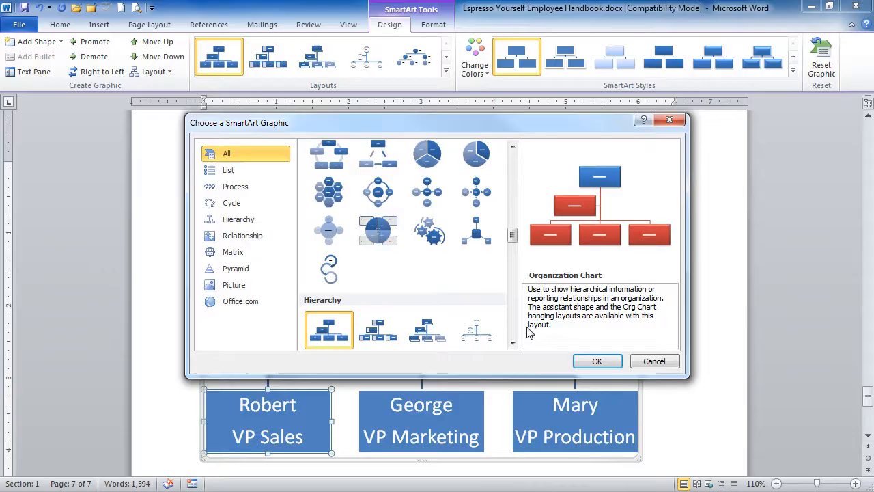
pyautogui.scroll(-3)
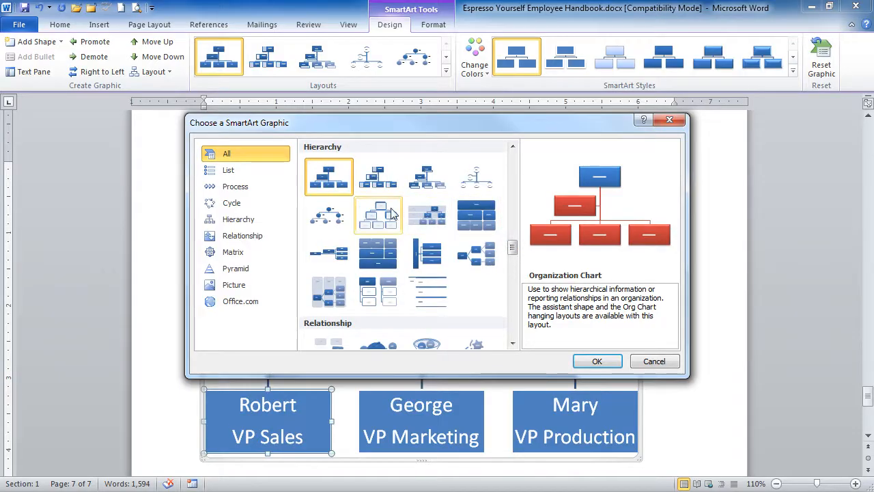
pyautogui.click(378, 216)
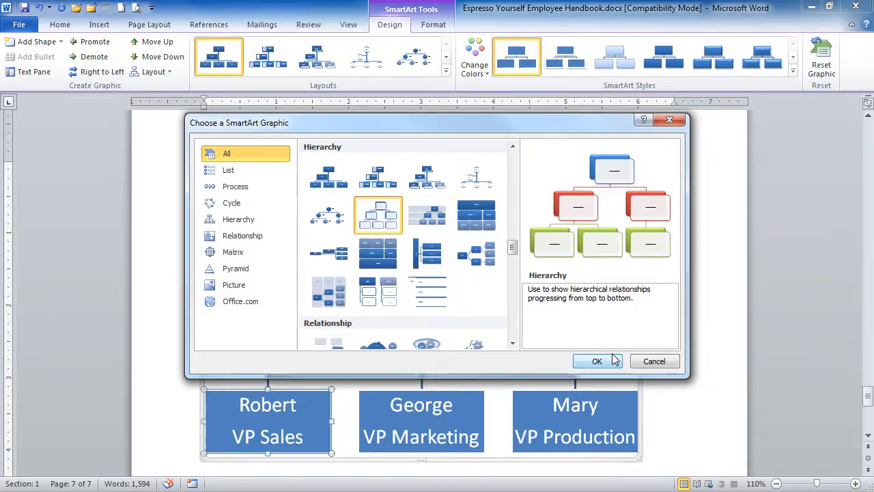
pyautogui.click(596, 361)
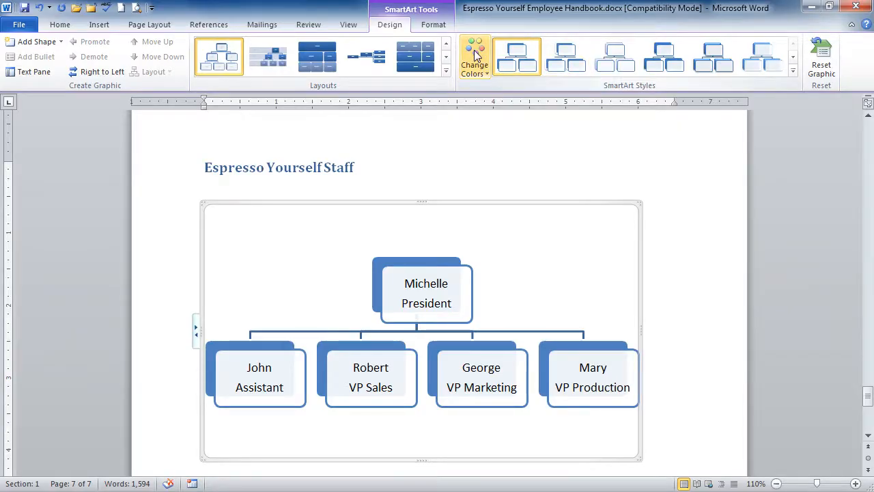
# Step: Apply Colorful Range - Accent Colors 3 to 4 and a shaded 3-D SmartArt style
pyautogui.click(475, 56)
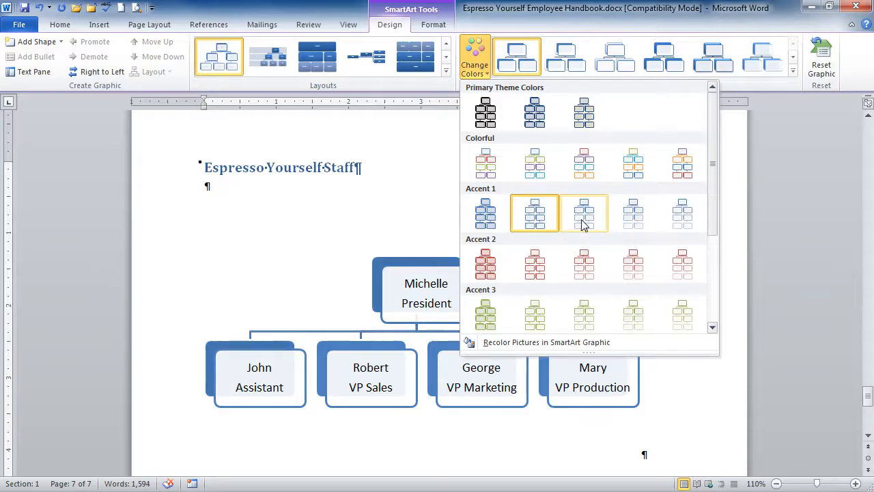
pyautogui.moveTo(585, 162)
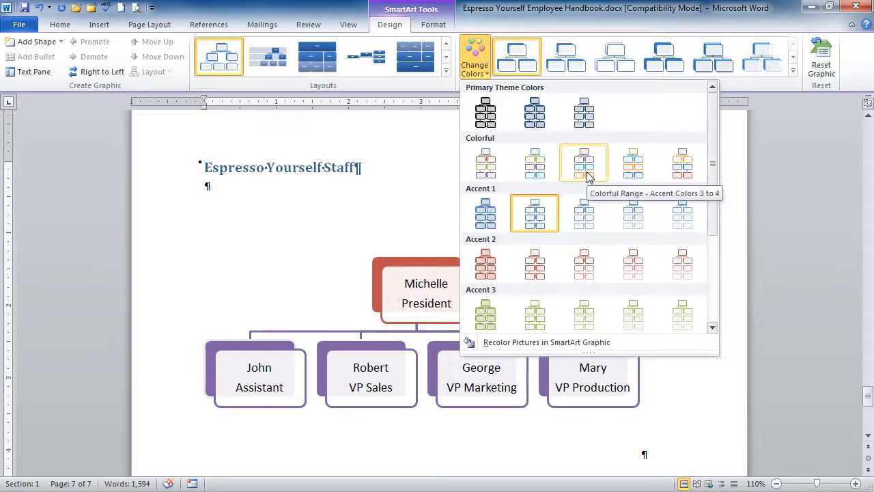
pyautogui.click(581, 162)
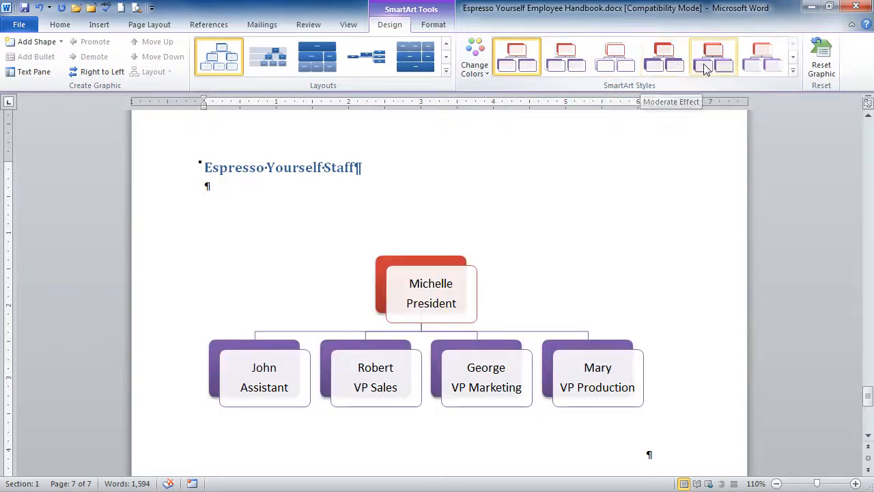
pyautogui.click(792, 71)
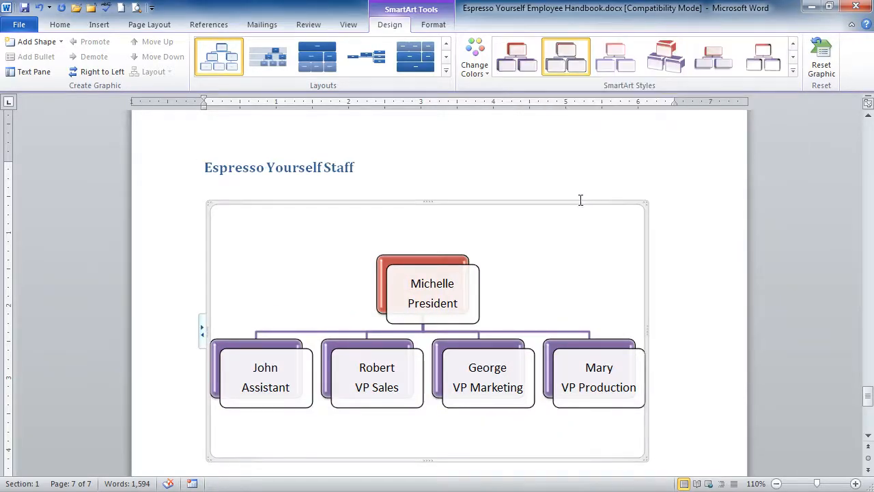
pyautogui.moveTo(617, 194); pyautogui.dragTo(727, 128)
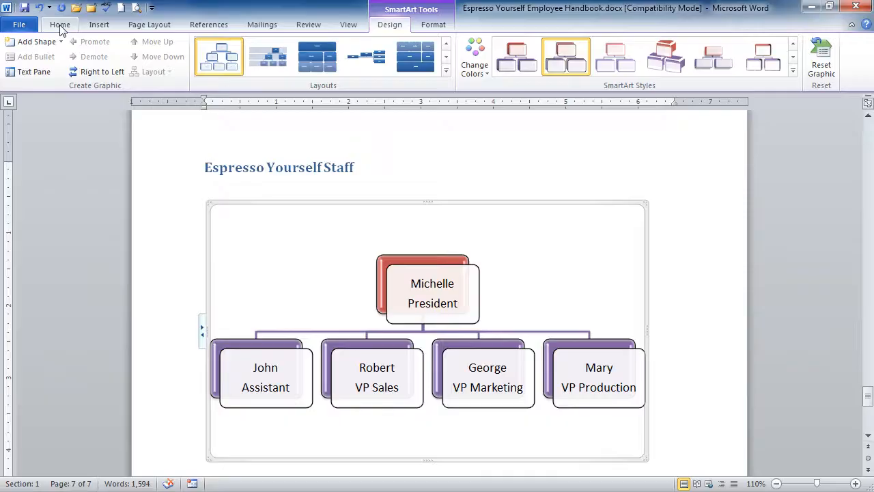
# Step: Make the chart text Arial, one size smaller and red from the Home formatting tools
pyautogui.click(60, 24)
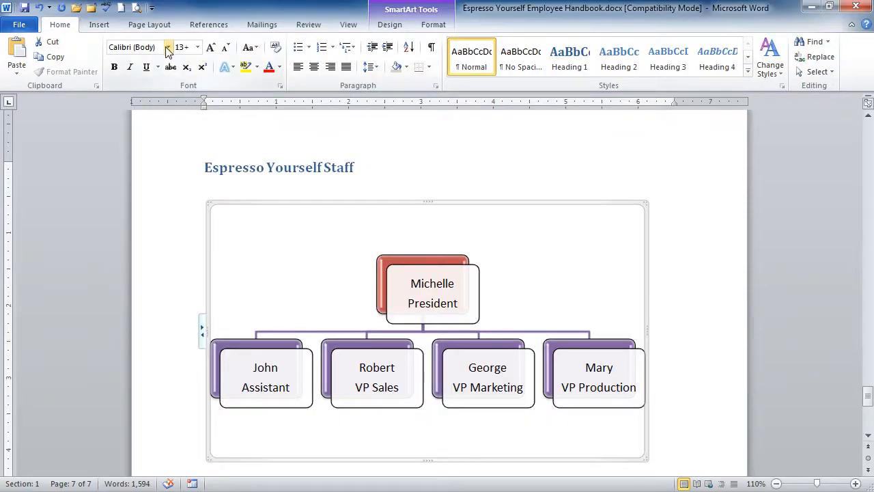
pyautogui.click(136, 46)
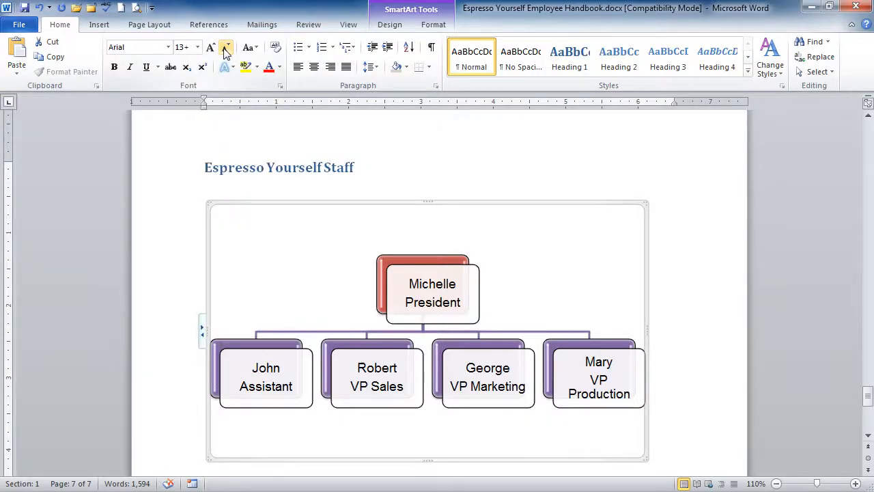
pyautogui.click(225, 47)
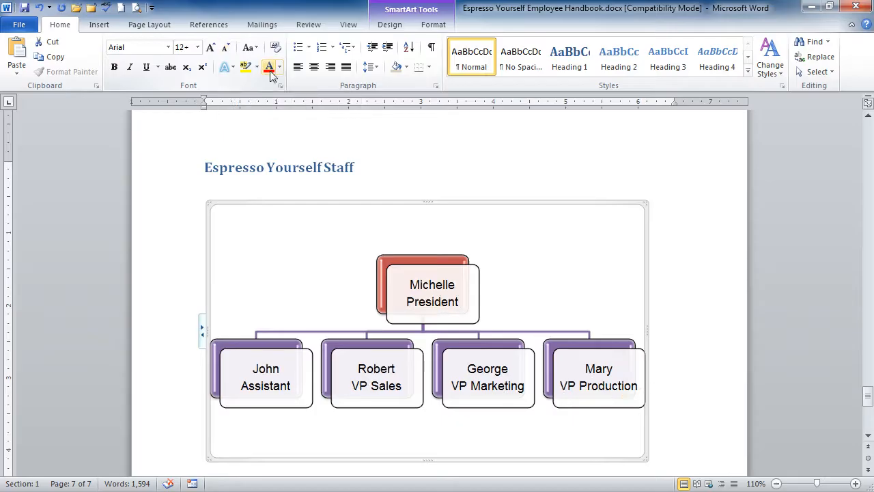
pyautogui.click(269, 66)
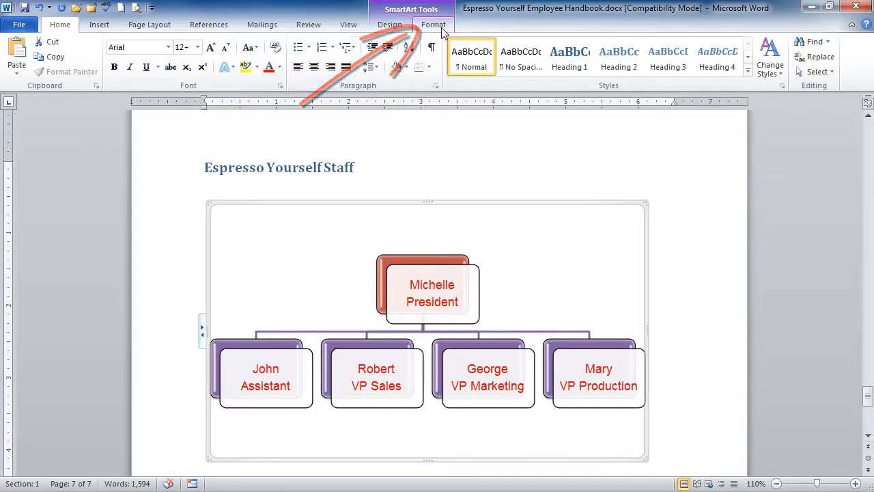
# Step: Select Michelle's President box and preview a Shape Fill colour and a Shape Style on it
pyautogui.click(434, 25)
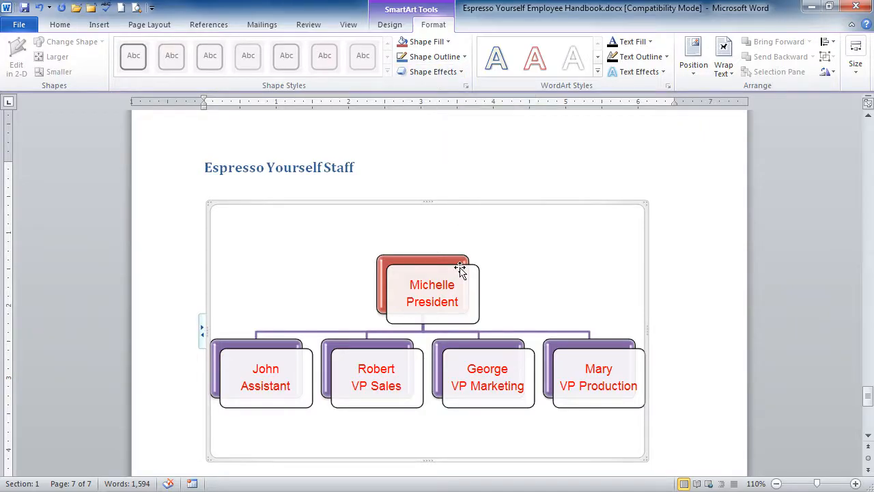
pyautogui.click(432, 293)
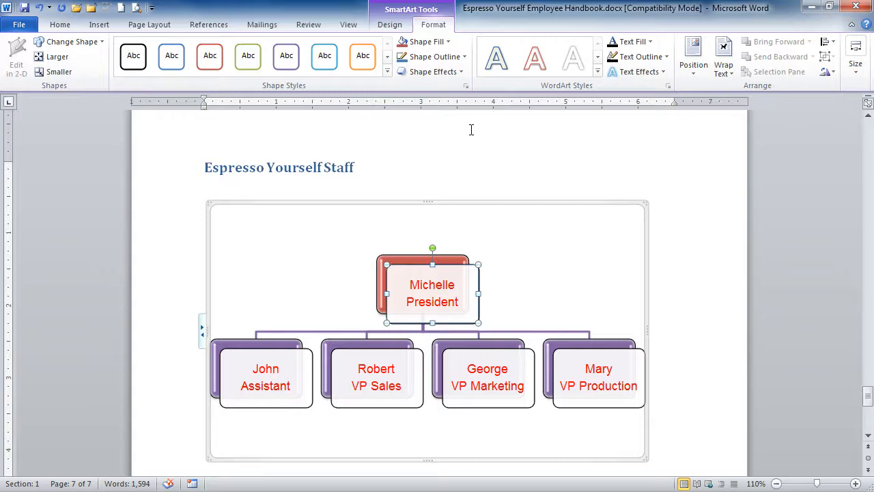
pyautogui.moveTo(426, 41)
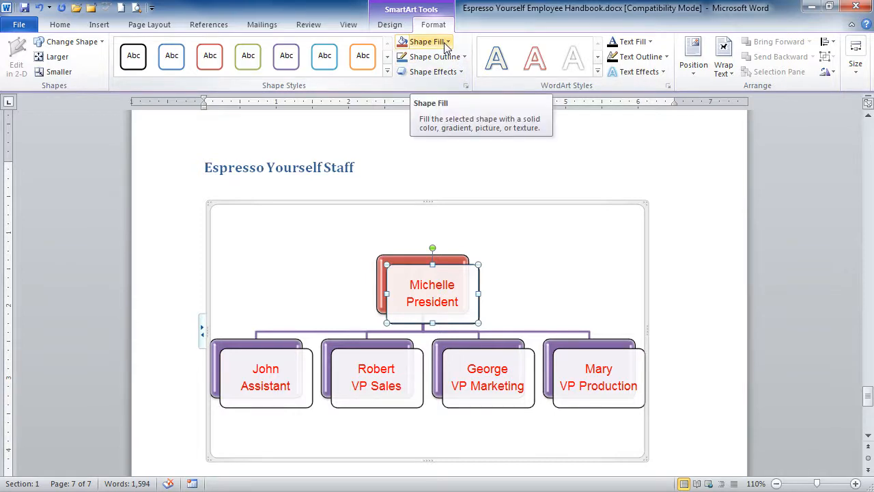
pyautogui.click(425, 41)
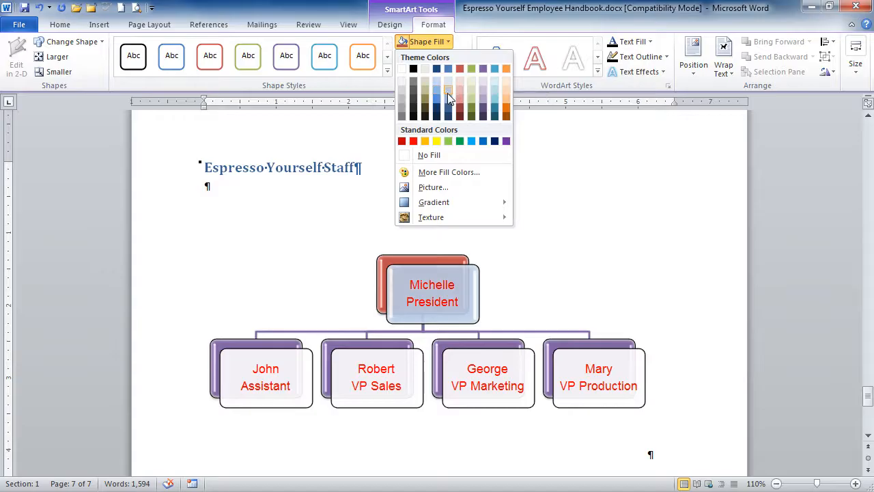
pyautogui.moveTo(448, 99)
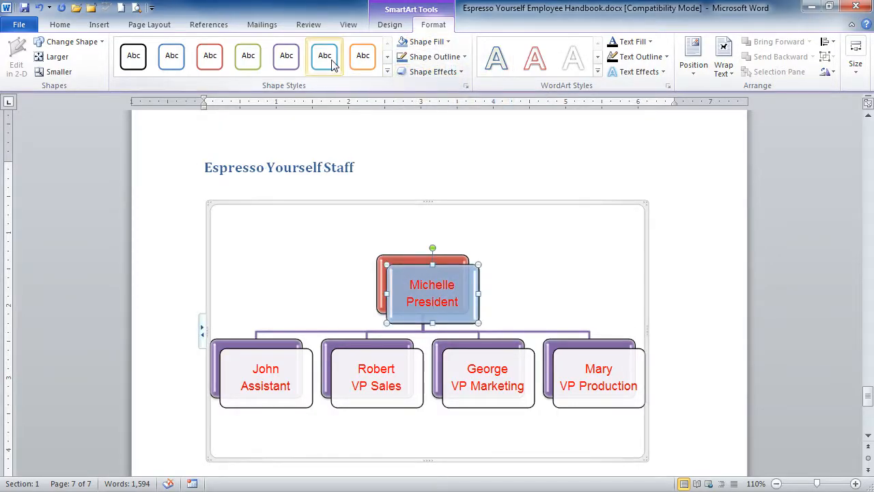
pyautogui.click(287, 56)
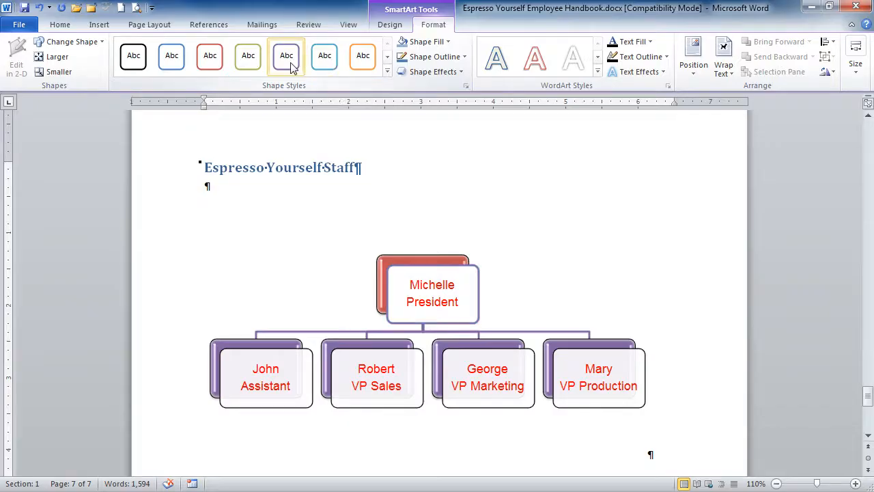